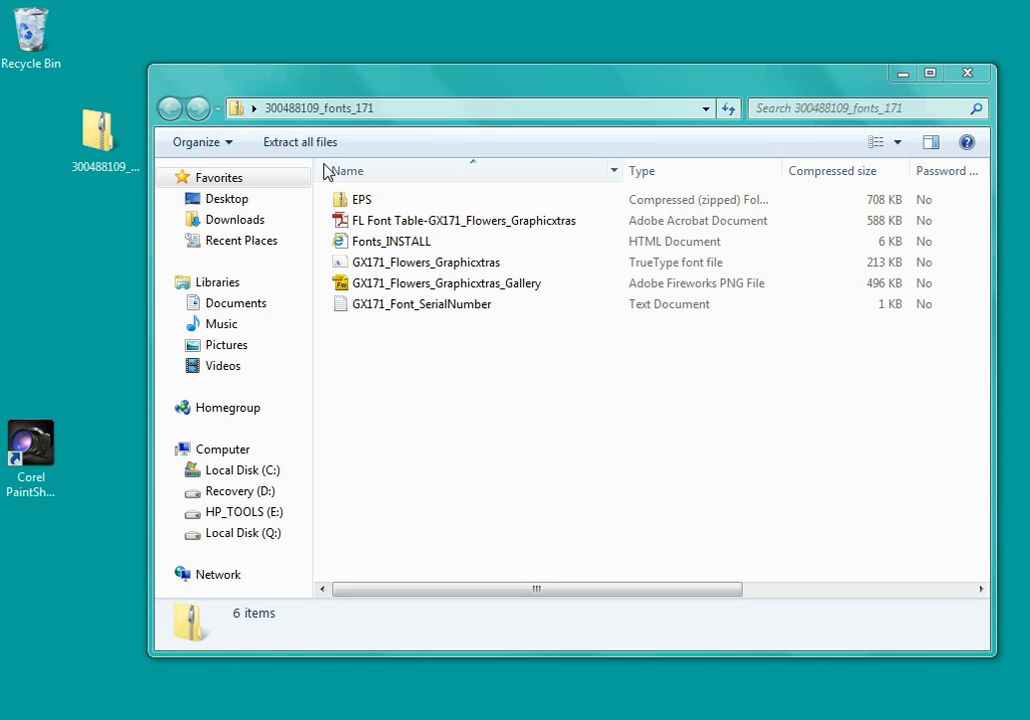
pyautogui.moveTo(371, 429)
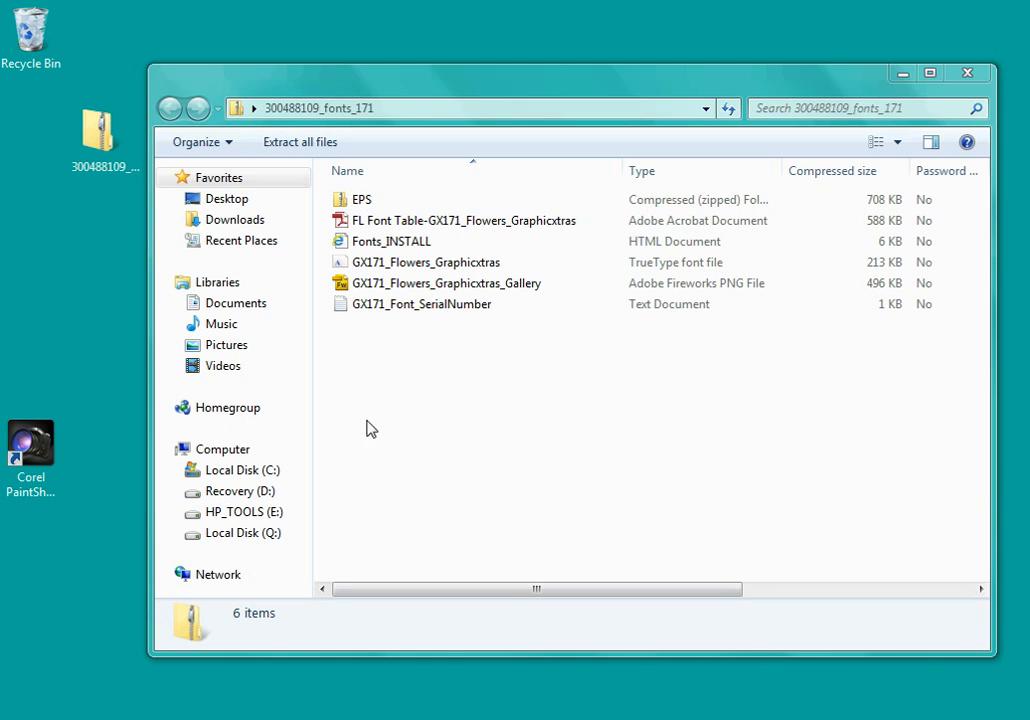
pyautogui.moveTo(613, 262)
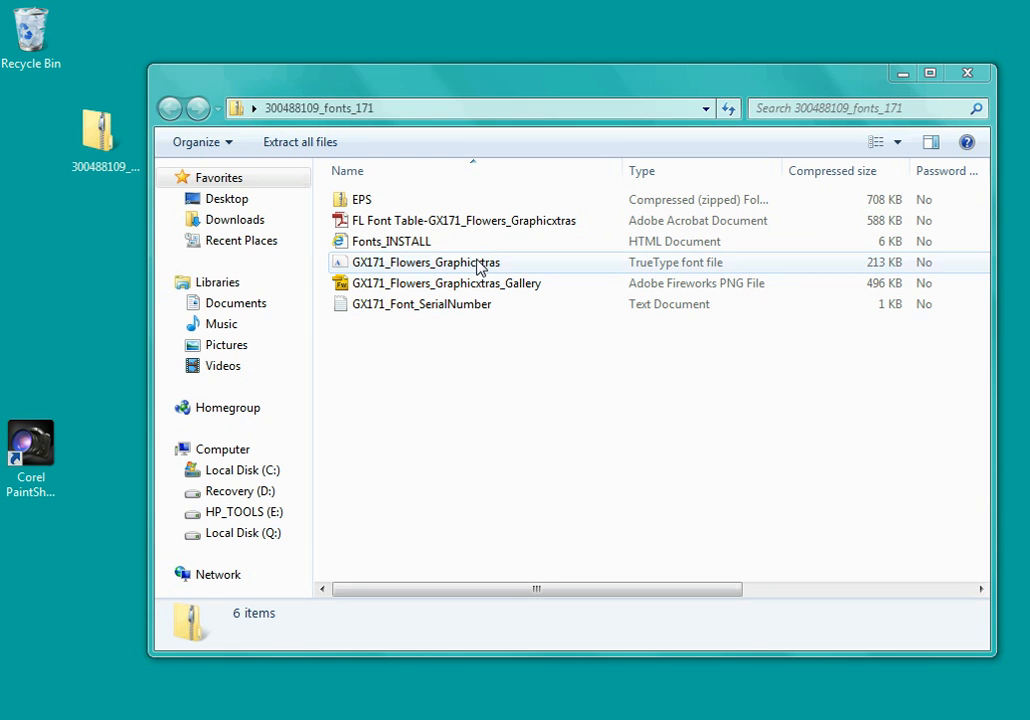
# - Select the GX171_Flowers_Graphicxtras TrueType font file and bring up its context menu
pyautogui.click(425, 262)
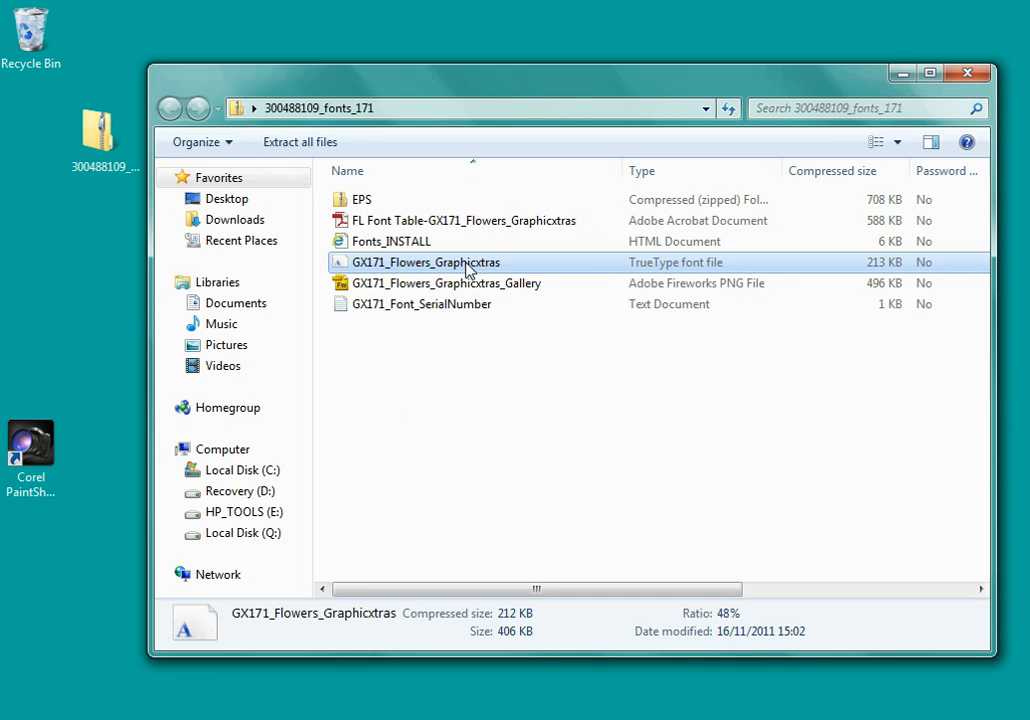
pyautogui.rightClick(425, 262)
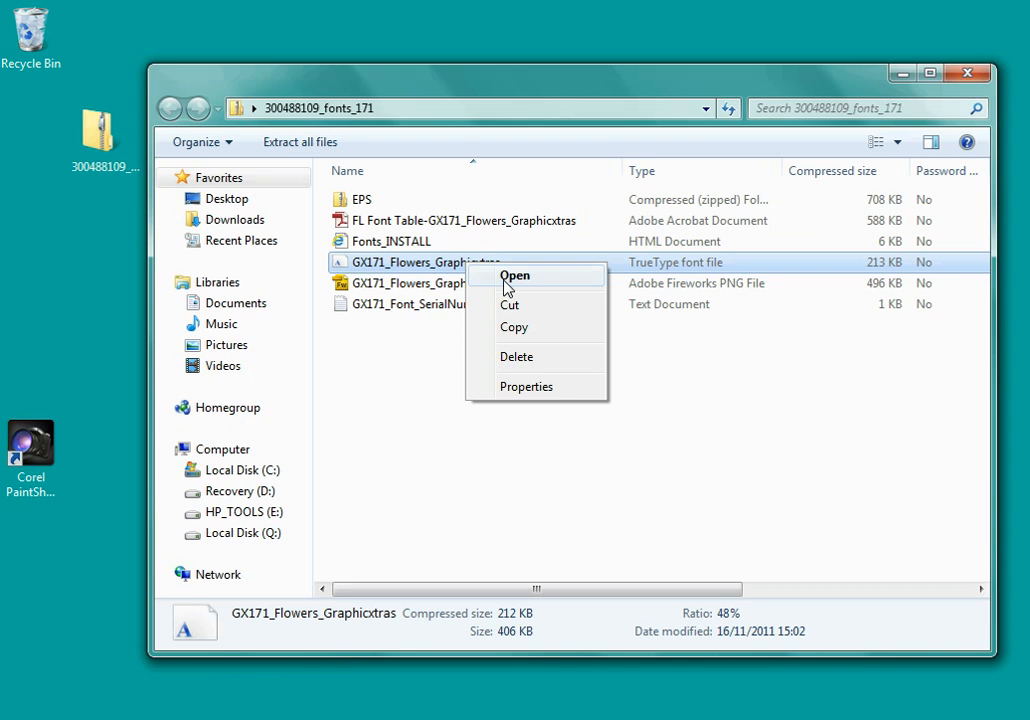
# - Open the GX171_Flowers_Graphicxtras font in Font Viewer and scroll through its flower glyph samples
pyautogui.click(514, 275)
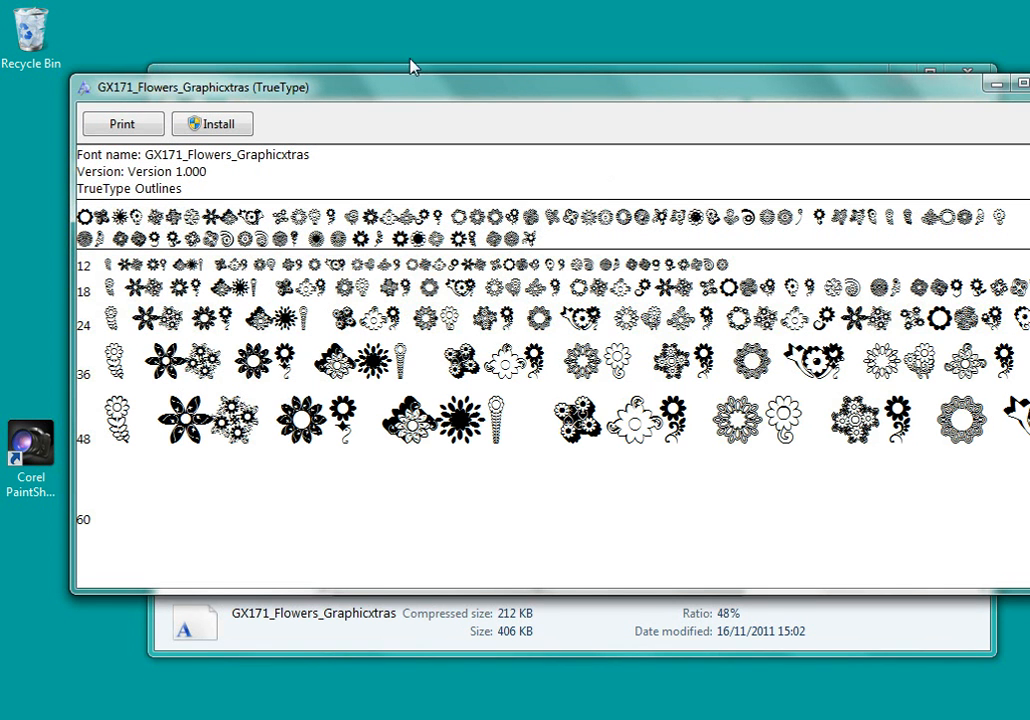
pyautogui.scroll(-3)
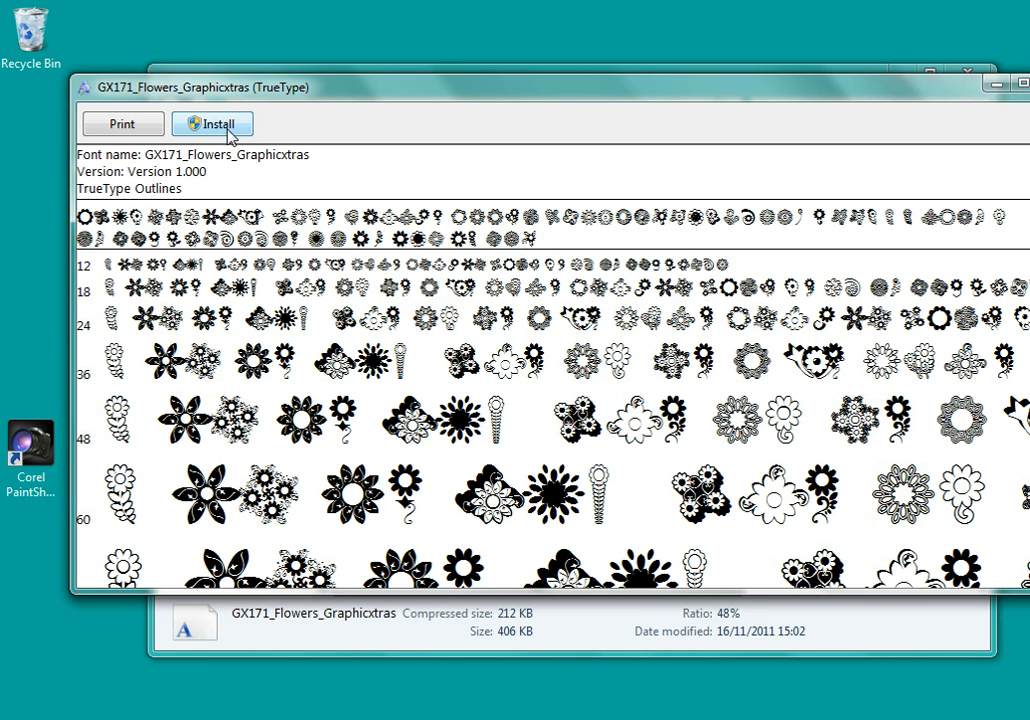
pyautogui.moveTo(250, 140)
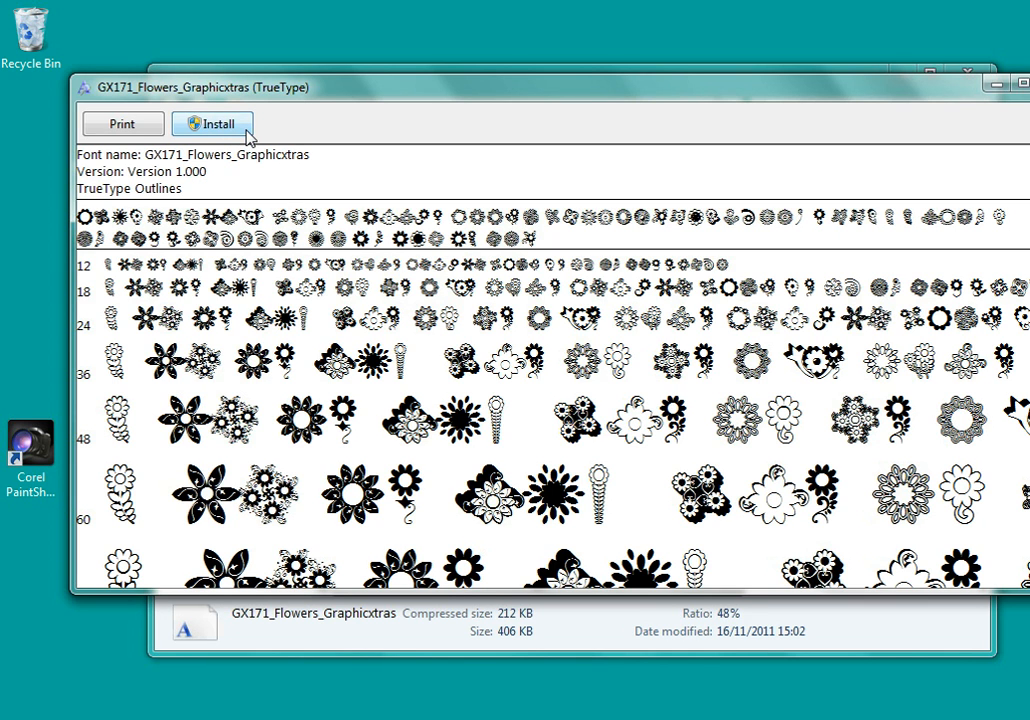
pyautogui.moveTo(257, 148)
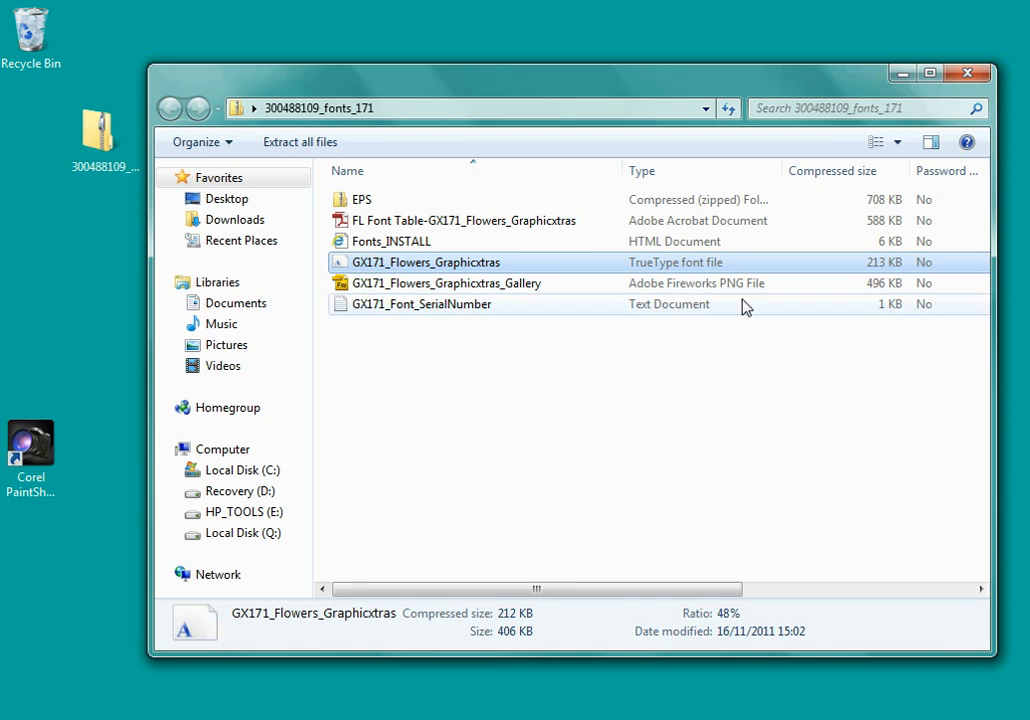
pyautogui.moveTo(594, 262)
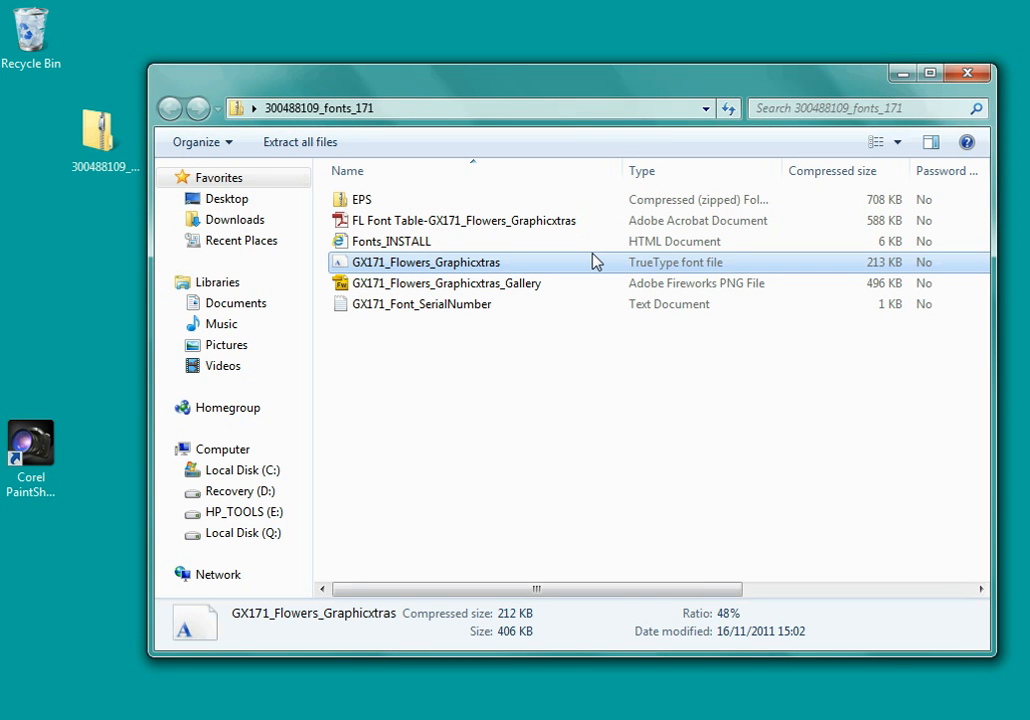
pyautogui.moveTo(373, 208)
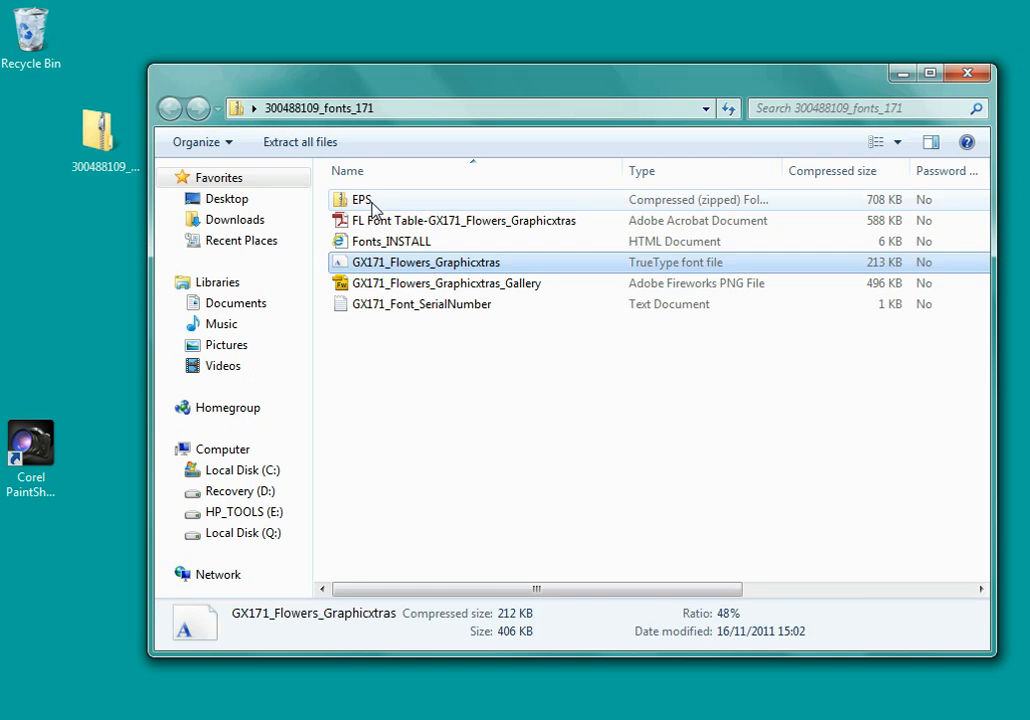
pyautogui.doubleClick(360, 199)
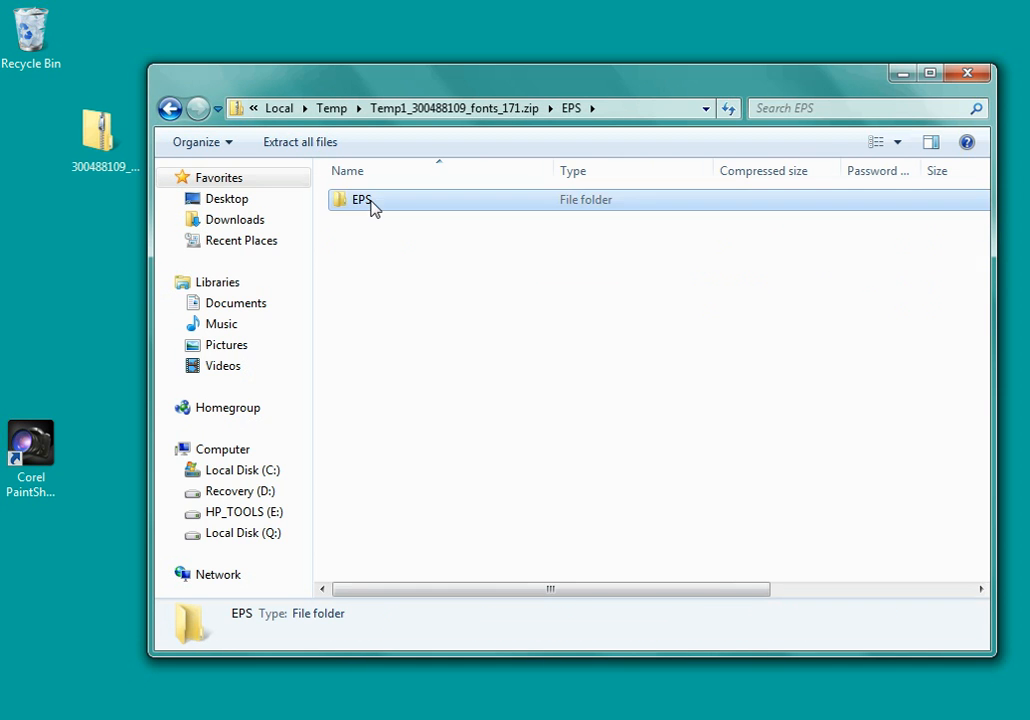
pyautogui.doubleClick(360, 199)
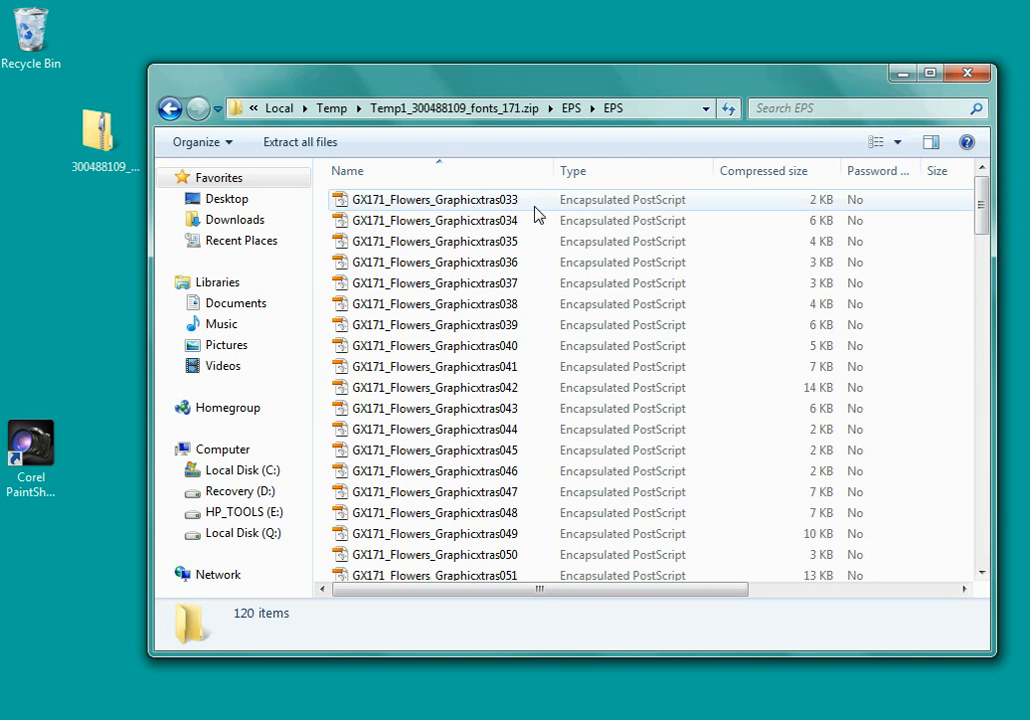
pyautogui.moveTo(169, 108)
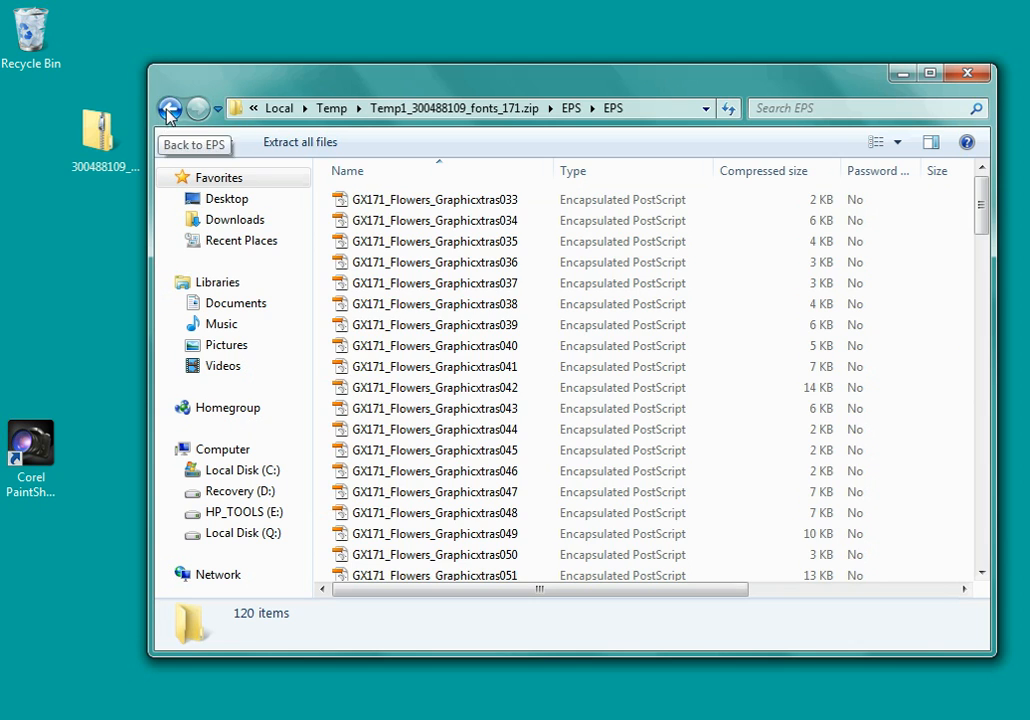
pyautogui.click(169, 108)
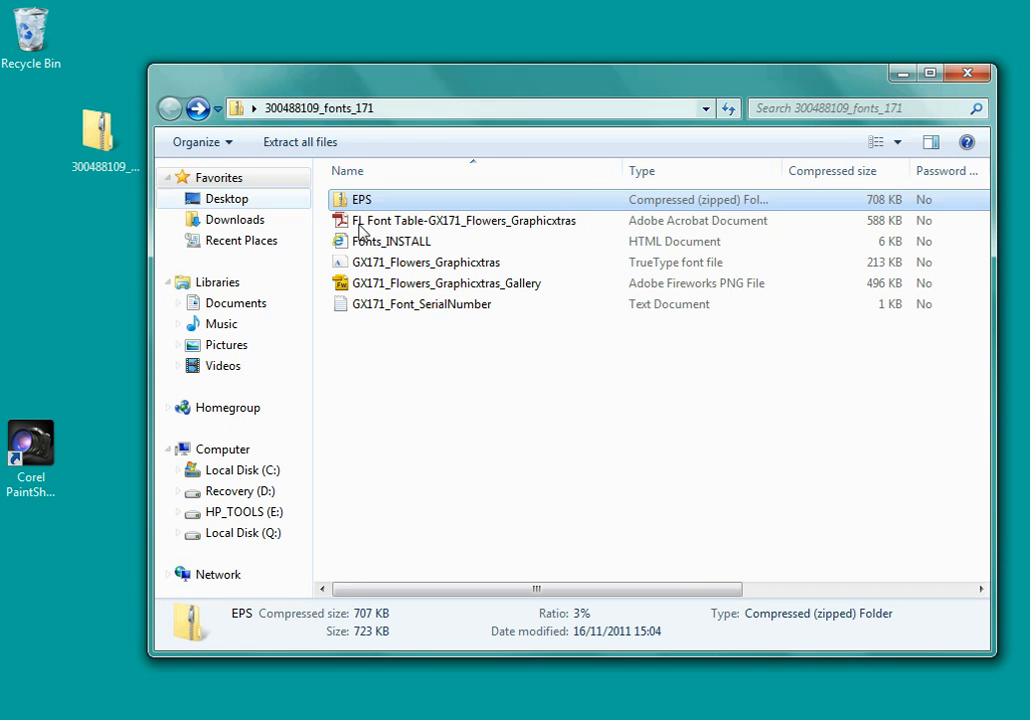
pyautogui.moveTo(434, 221)
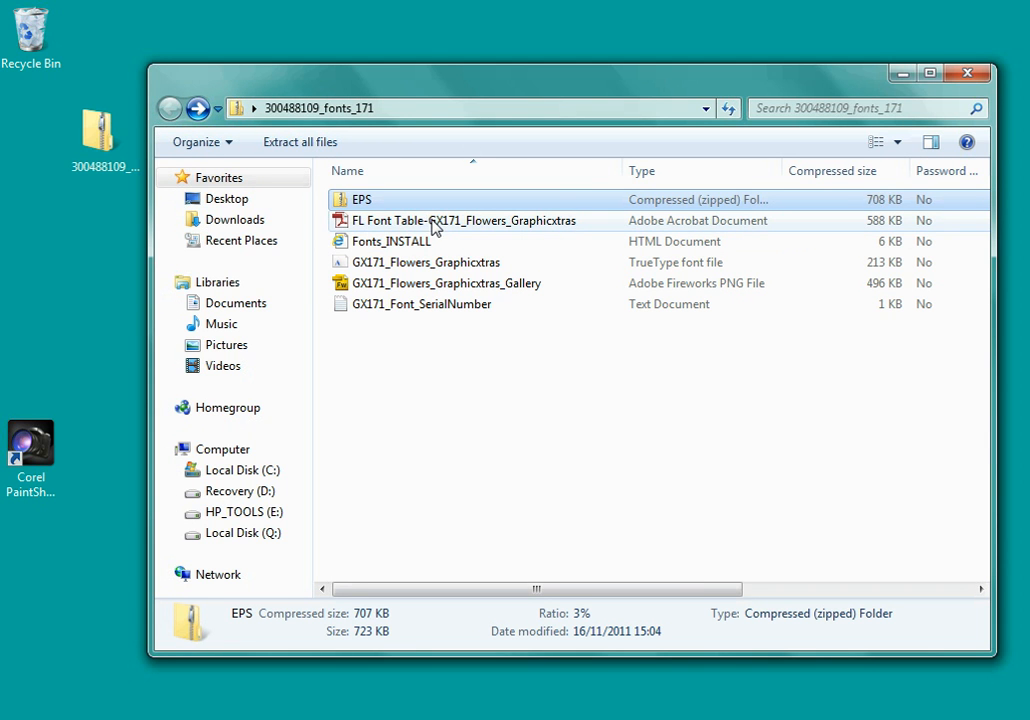
pyautogui.doubleClick(463, 220)
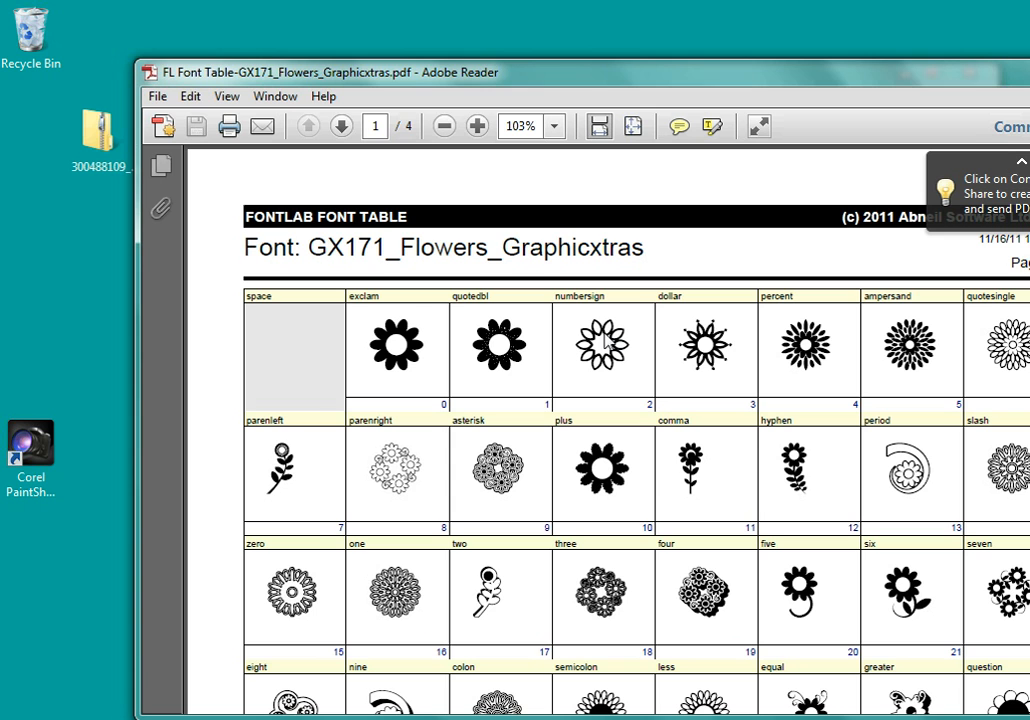
pyautogui.moveTo(601, 650)
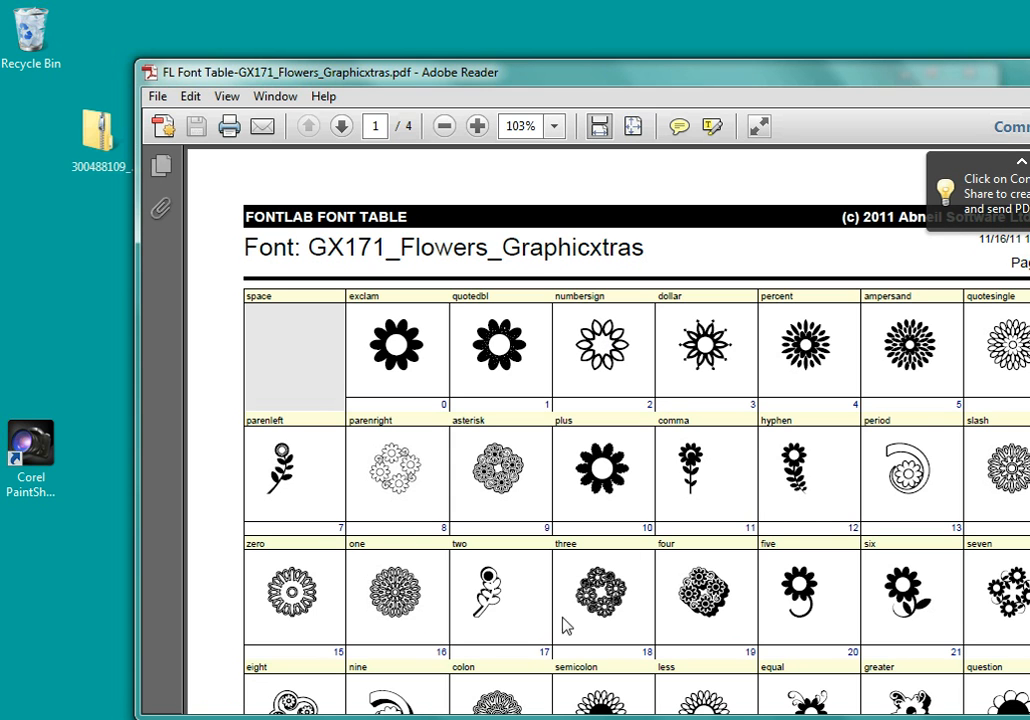
pyautogui.moveTo(390, 571)
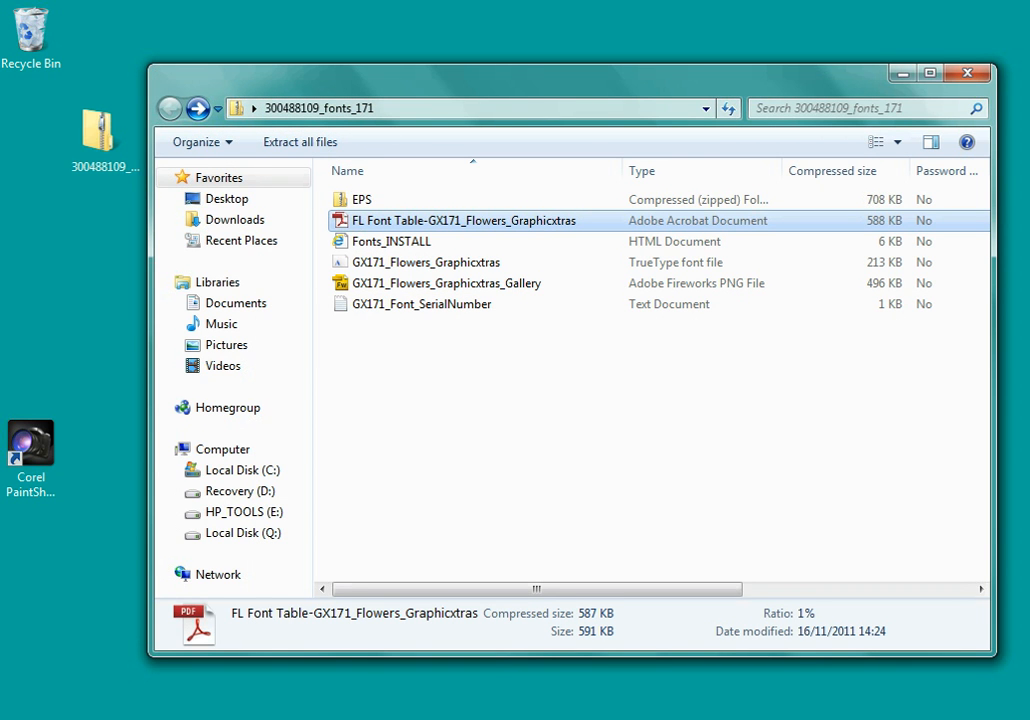
pyautogui.doubleClick(456, 220)
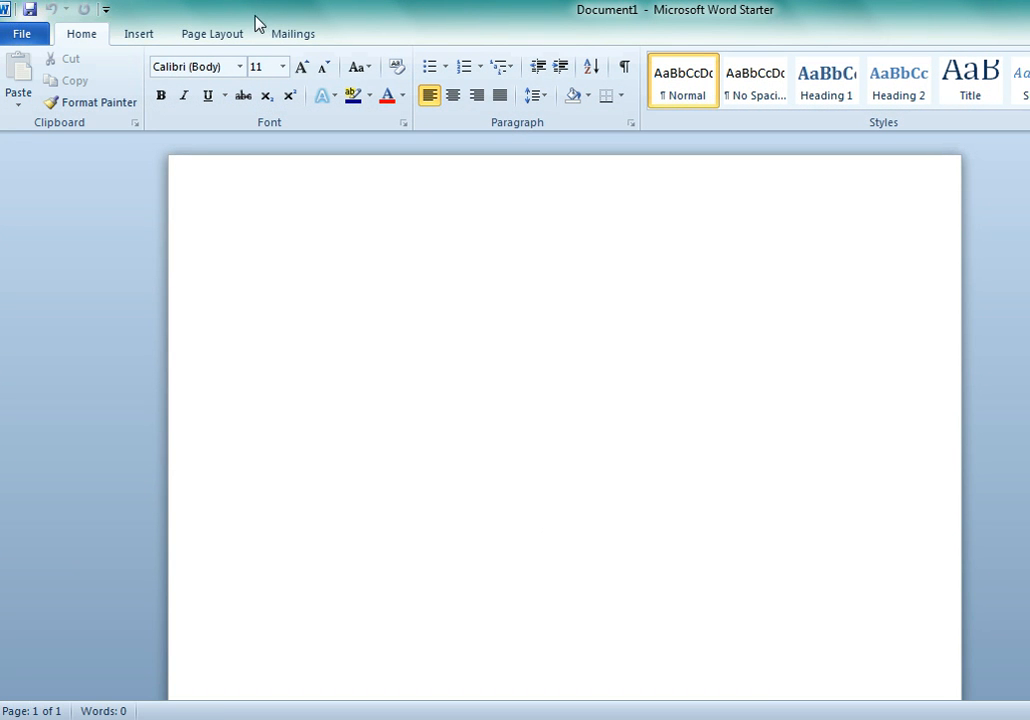
# - Choose GX171_Flowers from the Recently Used Fonts in the Font dropdown
pyautogui.click(238, 66)
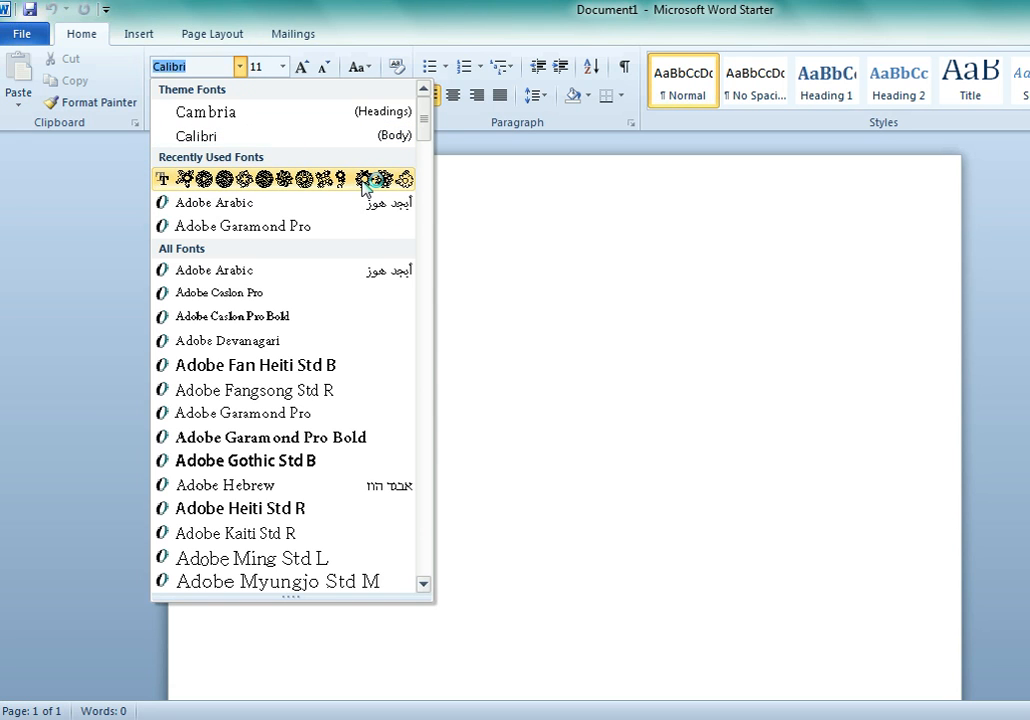
pyautogui.moveTo(293, 189)
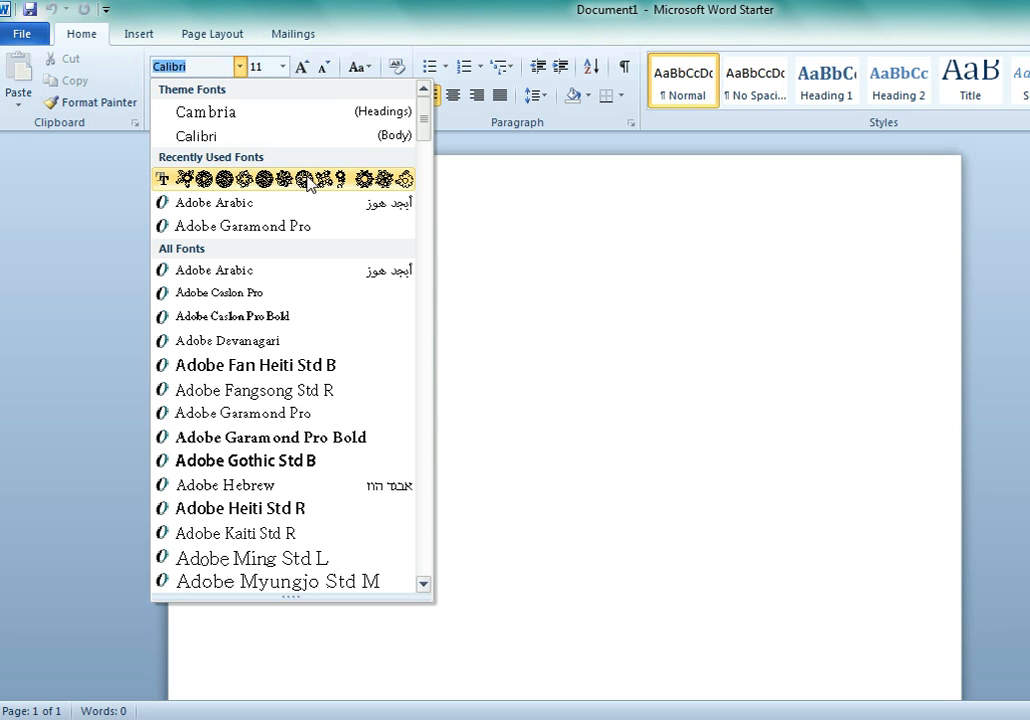
pyautogui.click(287, 178)
pyautogui.write('200')
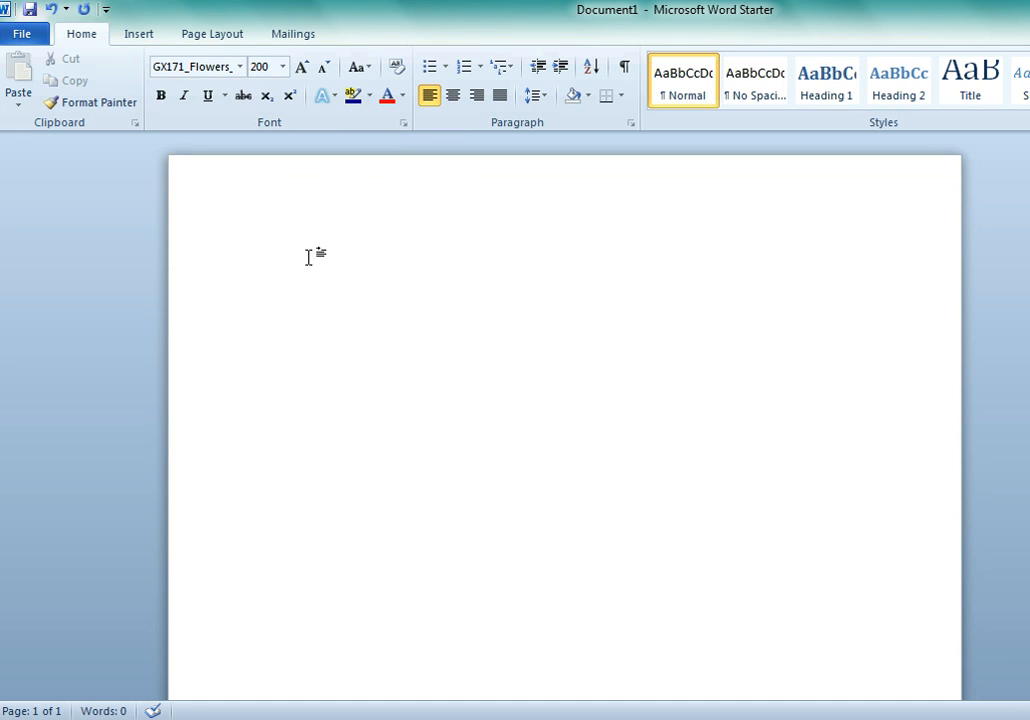
# - Type 'a' to place a large GX171 Flowers glyph on the page
pyautogui.write('a')
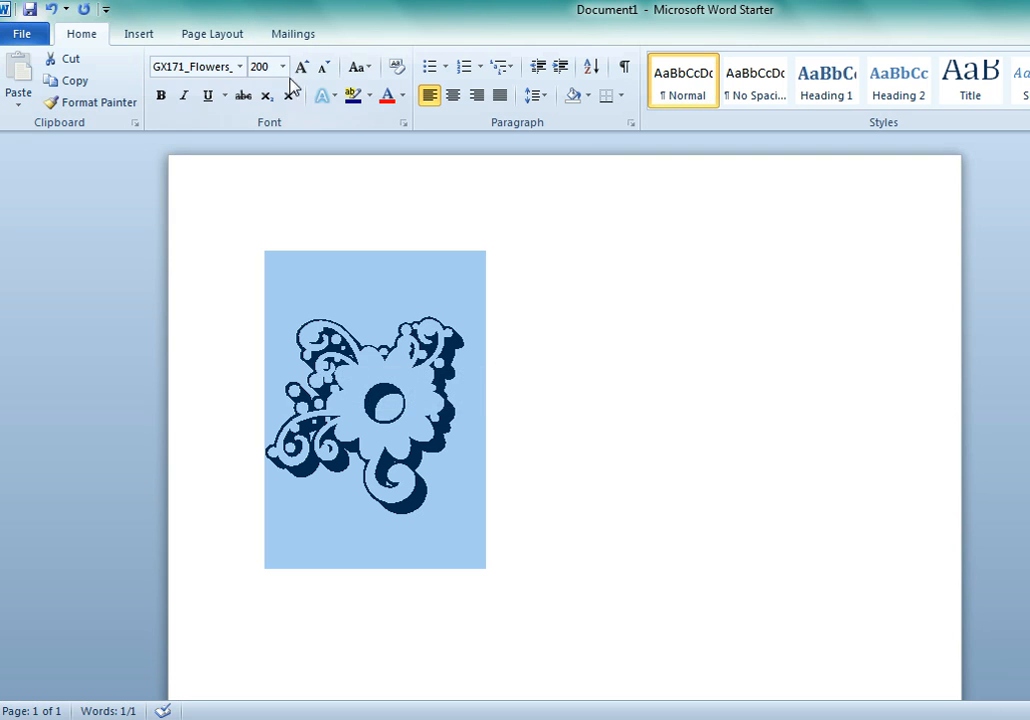
pyautogui.click(321, 95)
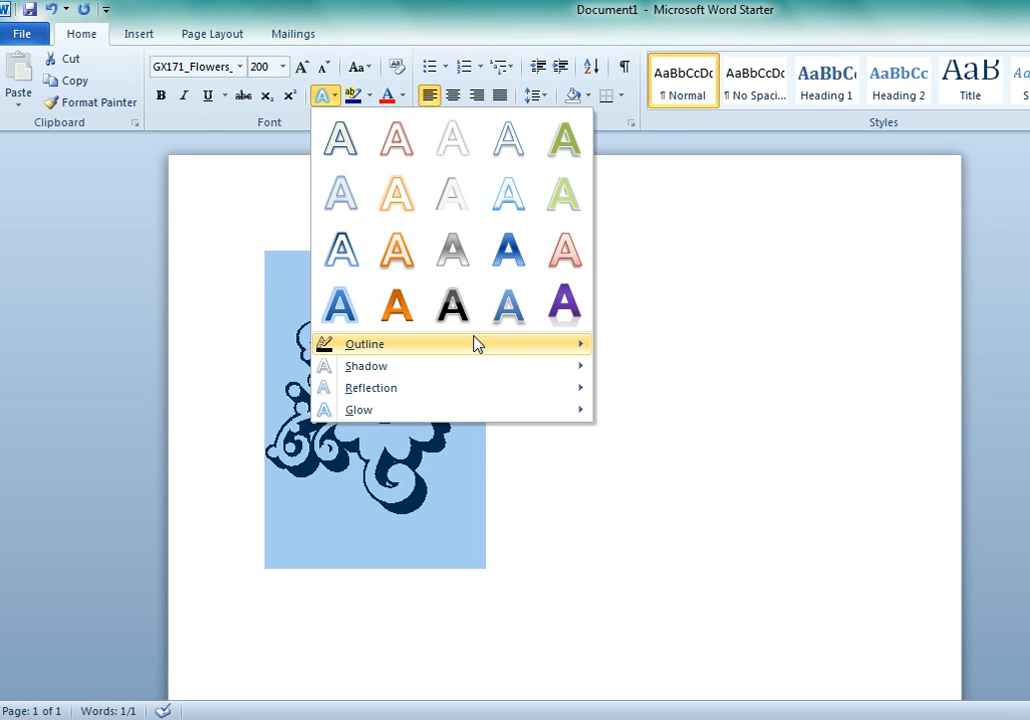
pyautogui.moveTo(396, 248)
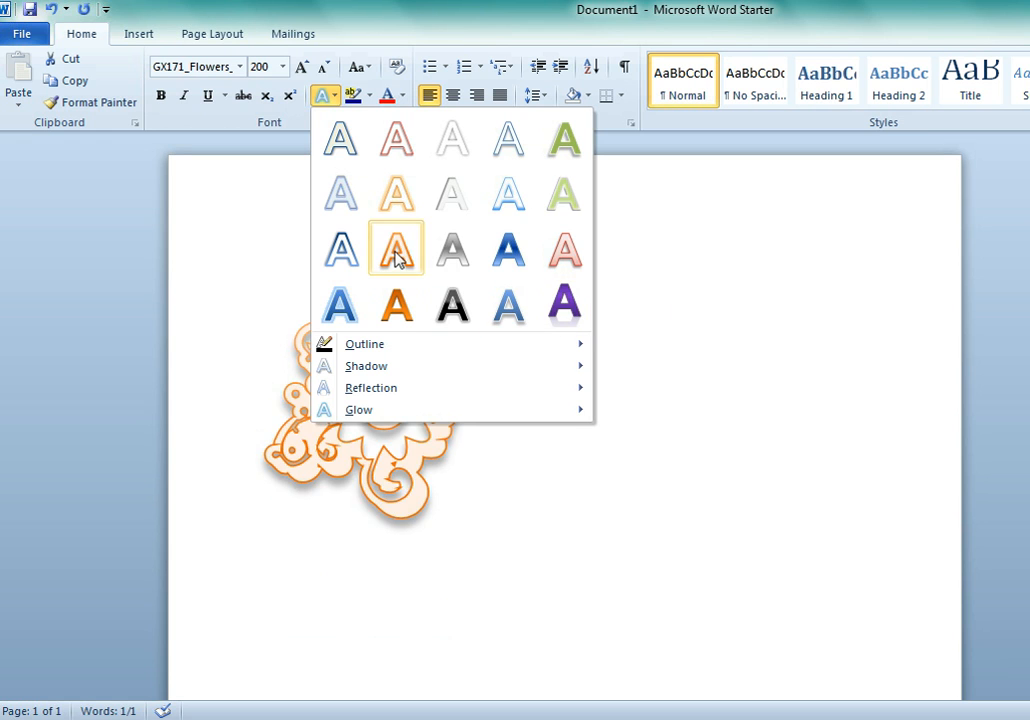
# - Apply the orange outlined effect from the third row of Text Effects to the flower
pyautogui.click(395, 248)
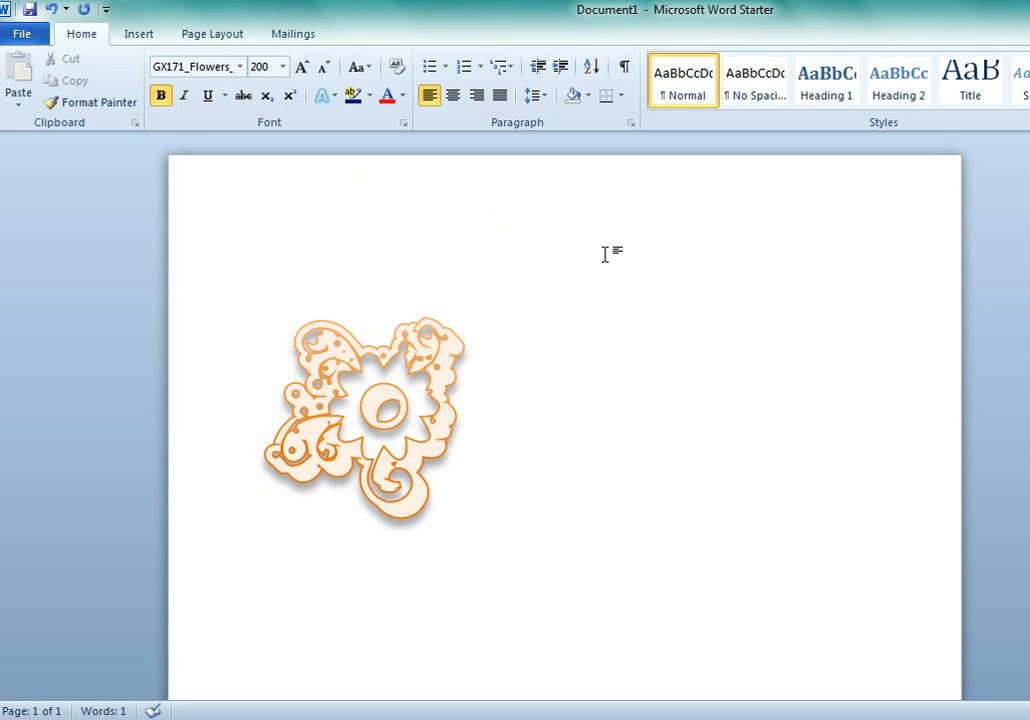
pyautogui.moveTo(608, 263)
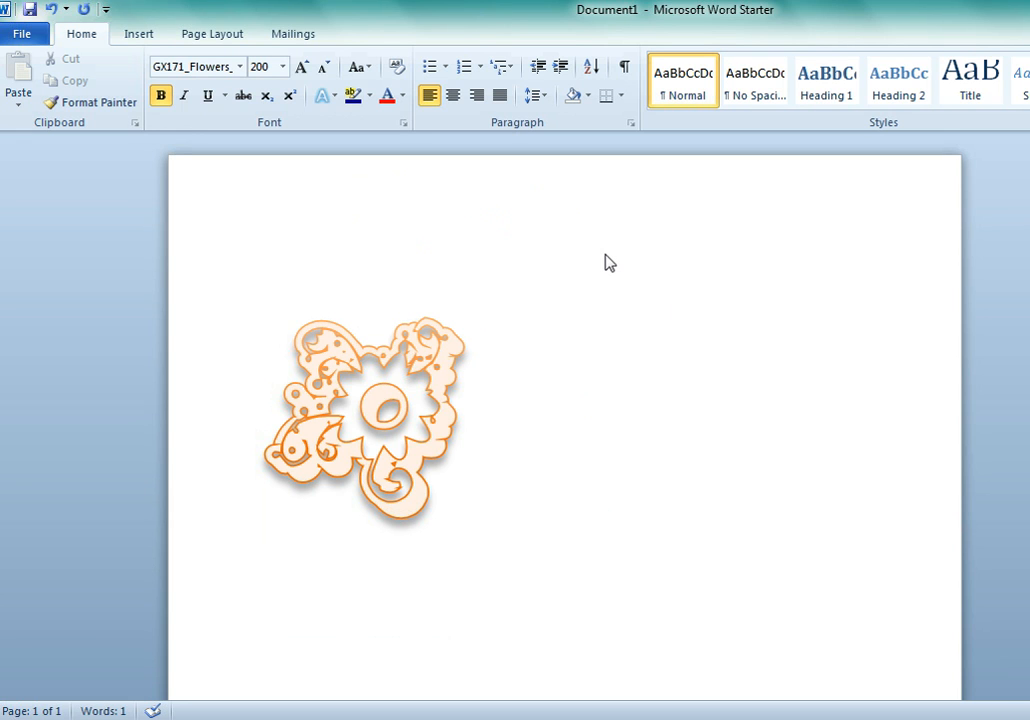